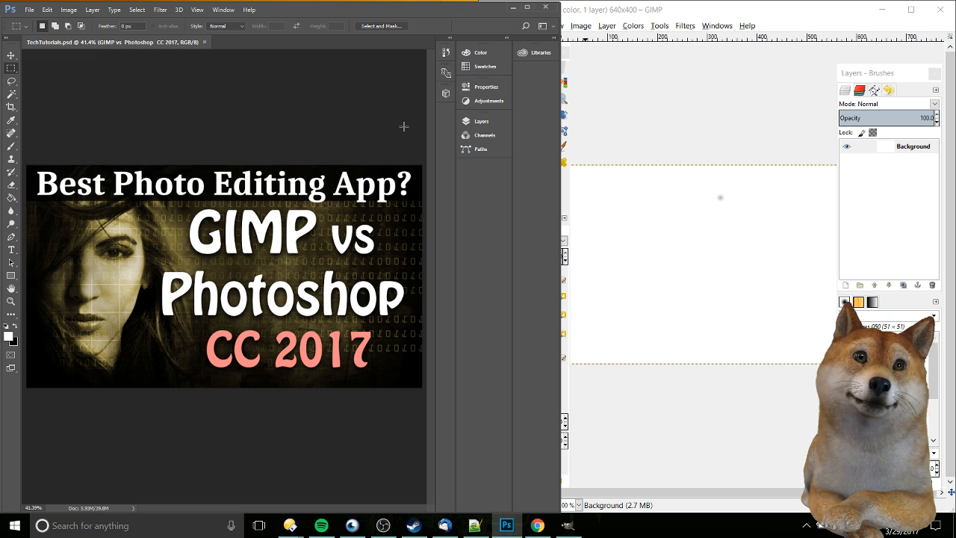
mouse_move(634, 12)
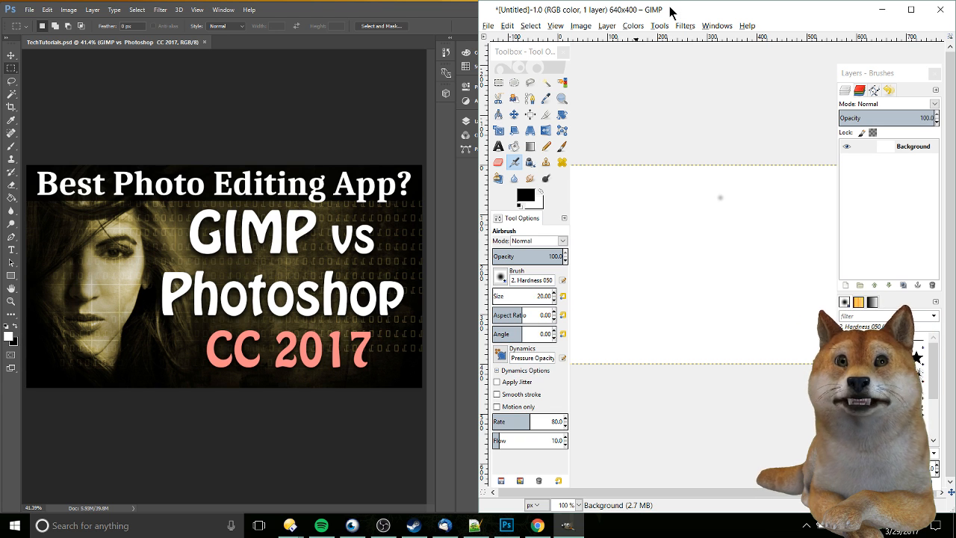
mouse_move(400, 61)
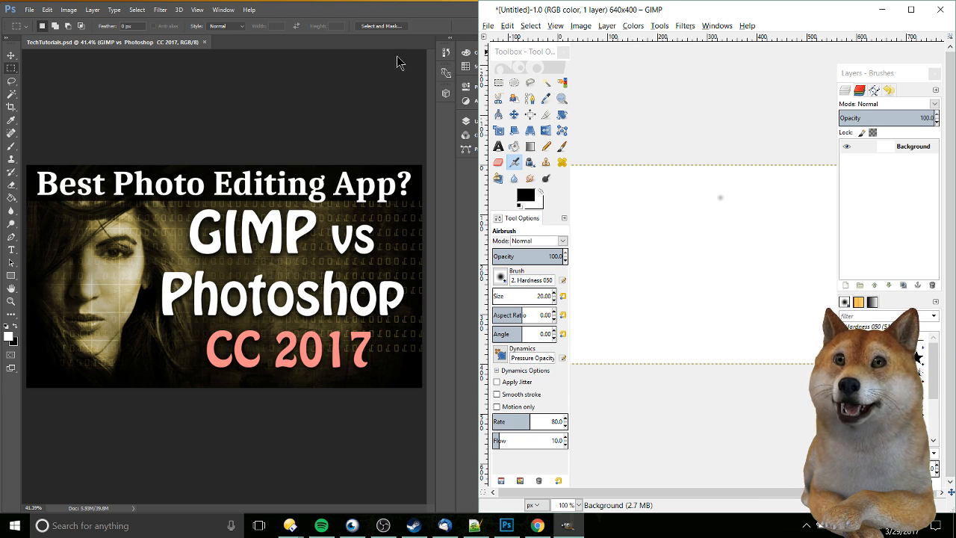
mouse_move(681, 110)
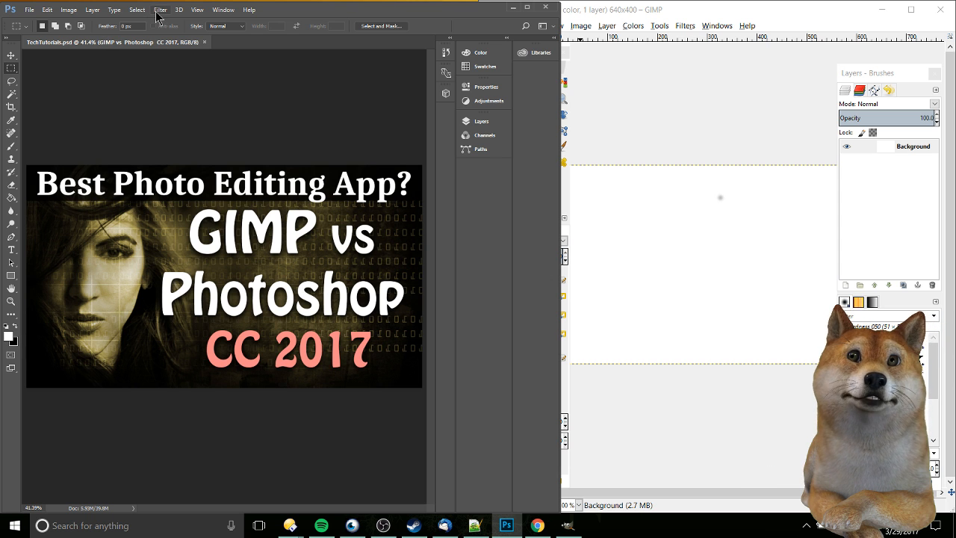
- Compare Photoshop's Filter menu with GIMP's Filters menu, applying nothing
left_click(160, 9)
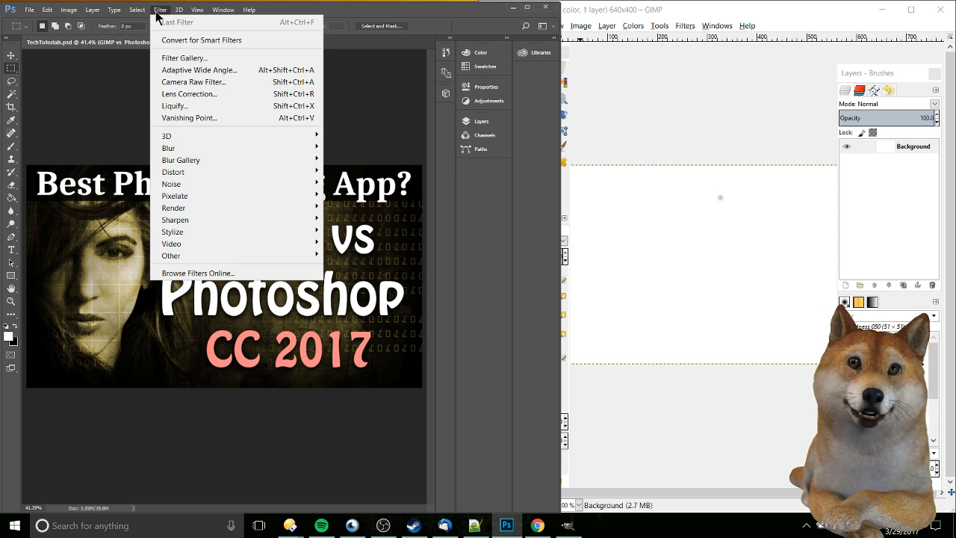
mouse_move(182, 160)
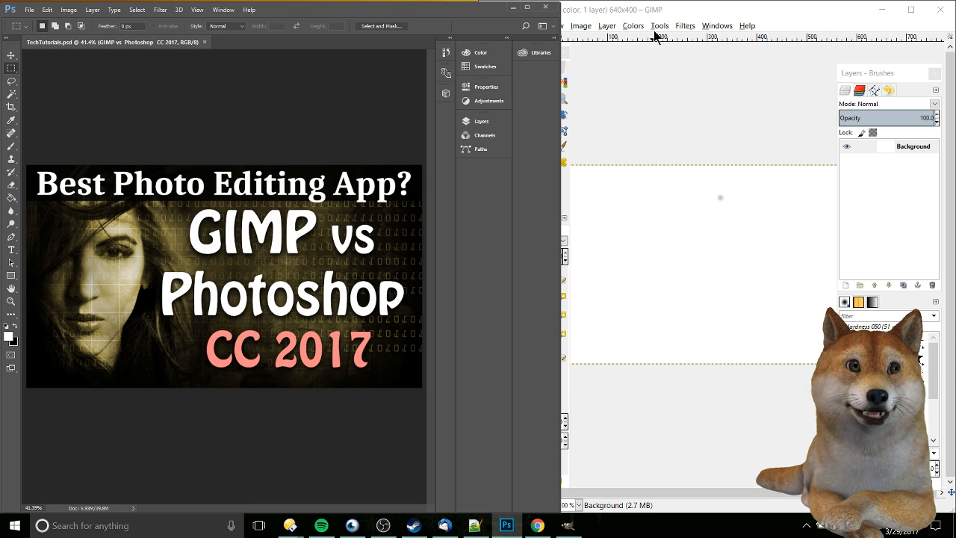
left_click(684, 25)
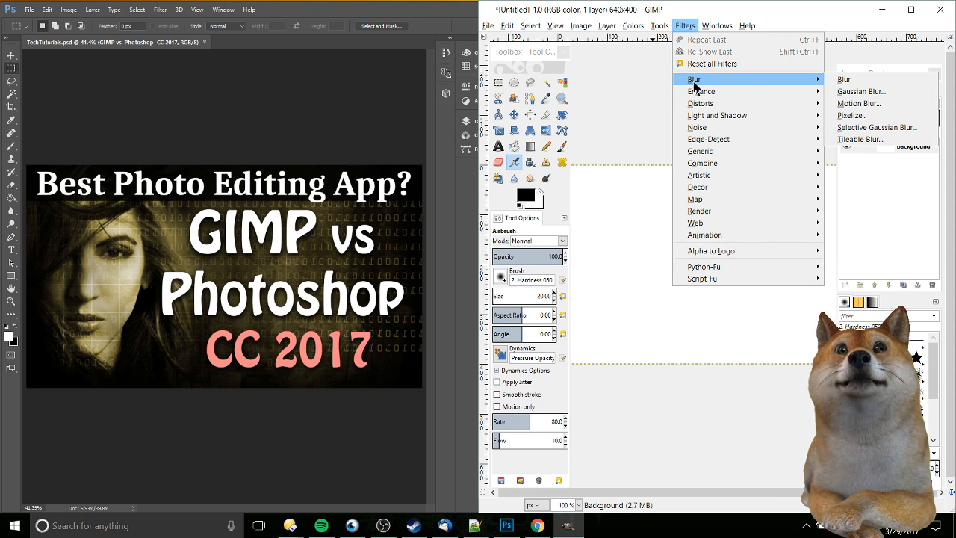
mouse_move(705, 115)
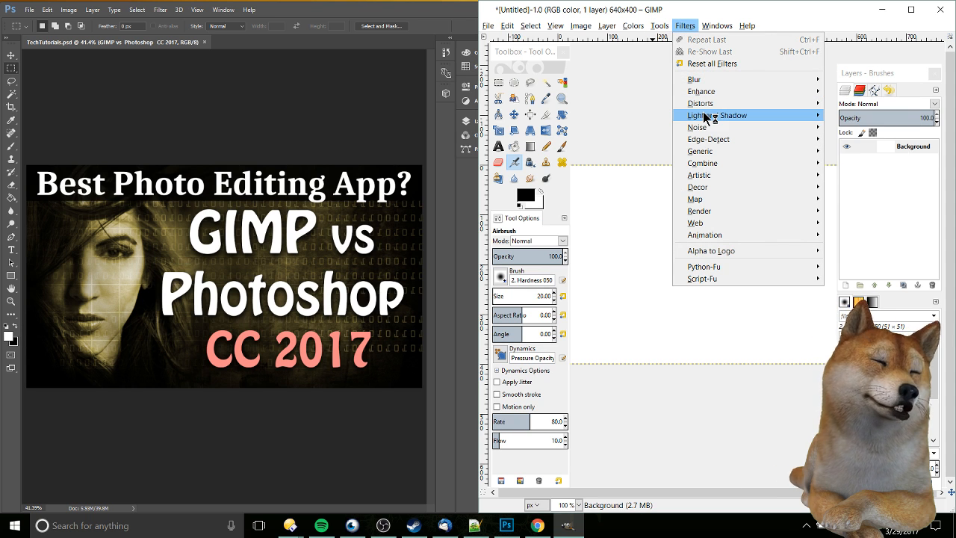
mouse_move(695, 126)
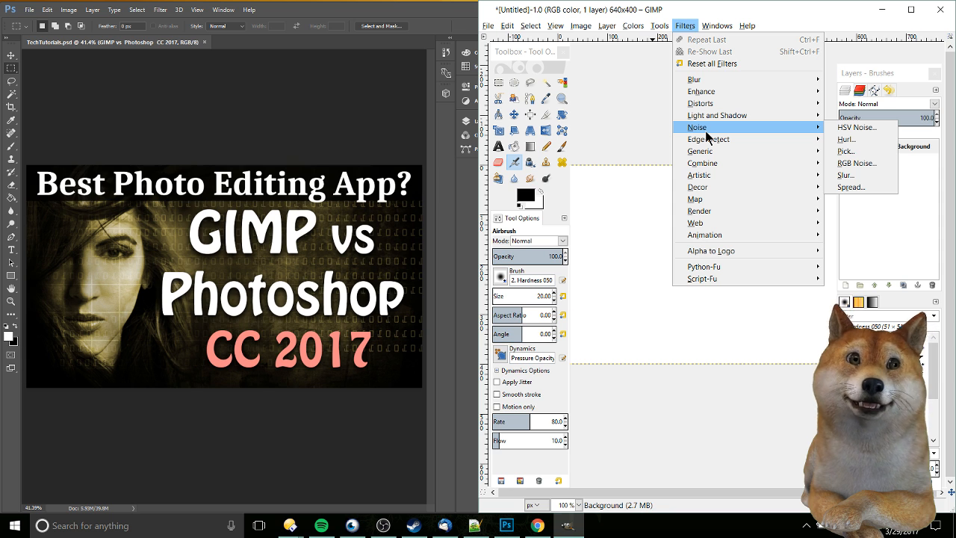
mouse_move(716, 175)
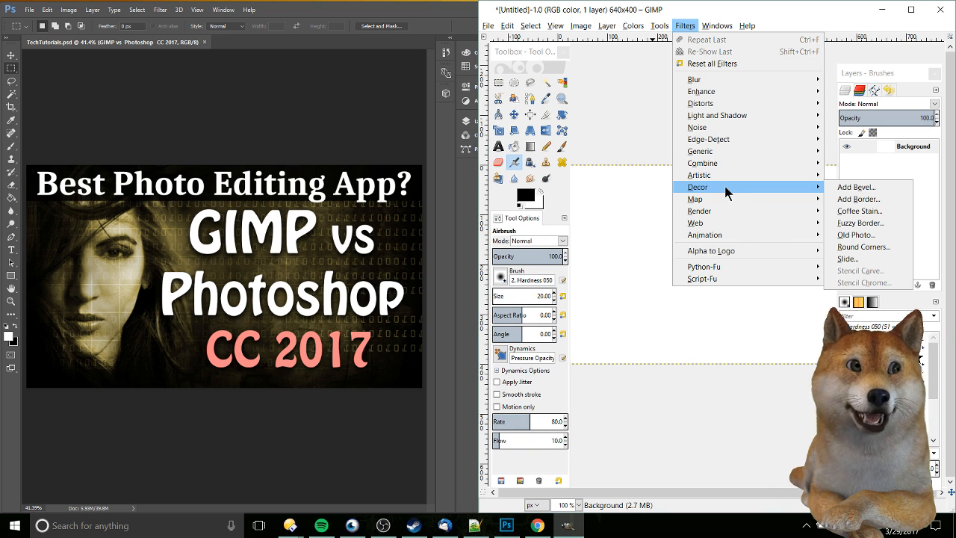
mouse_move(717, 115)
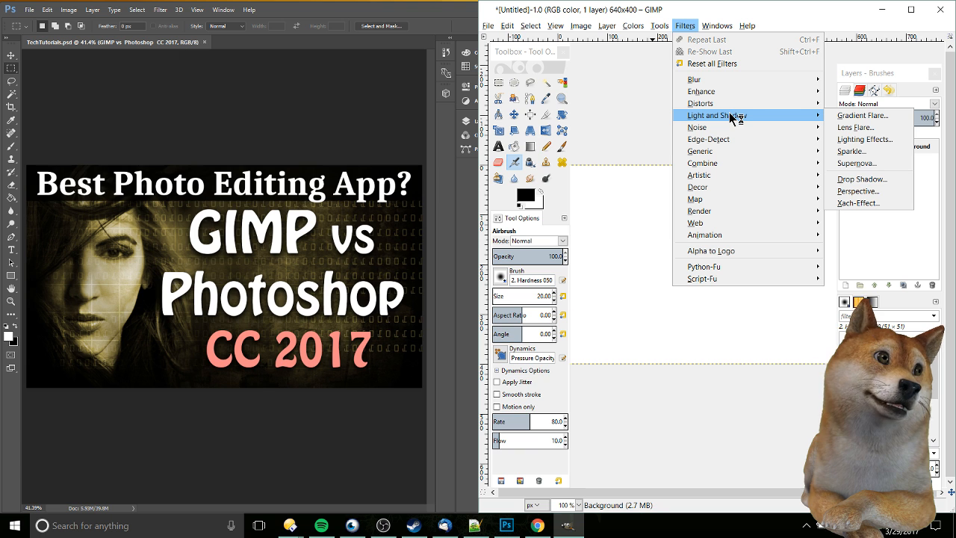
mouse_move(883, 179)
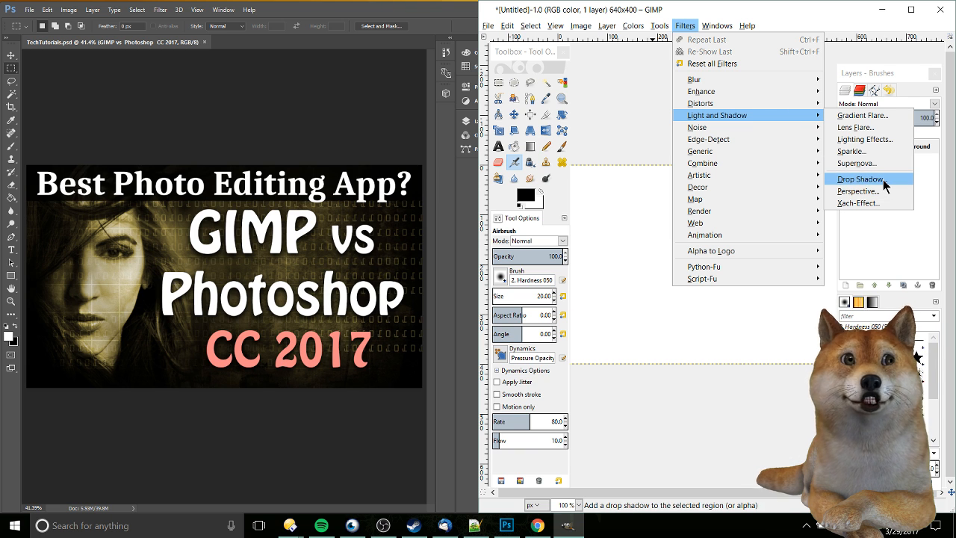
left_click(858, 179)
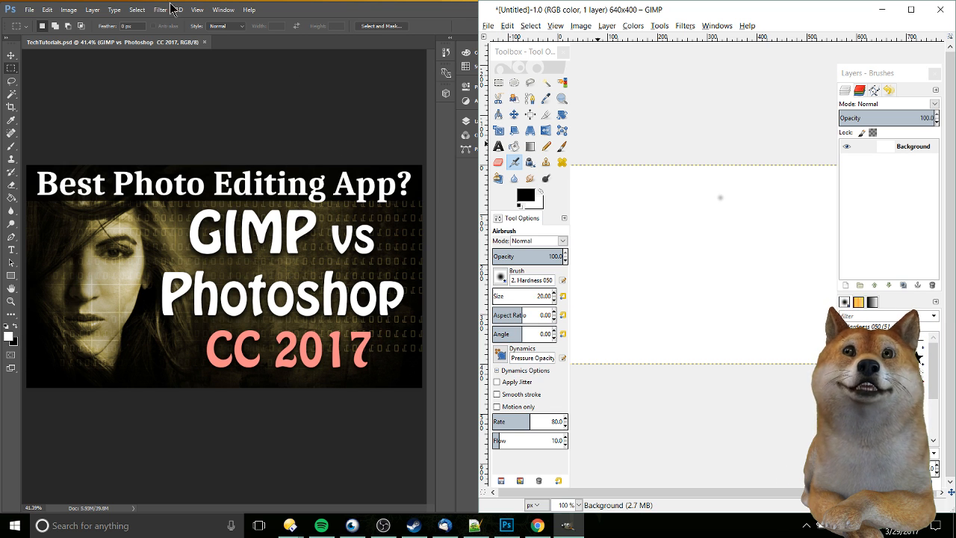
- Compare Photoshop's Window panel list with GIMP's Dockable Dialogs and View menus
left_click(224, 9)
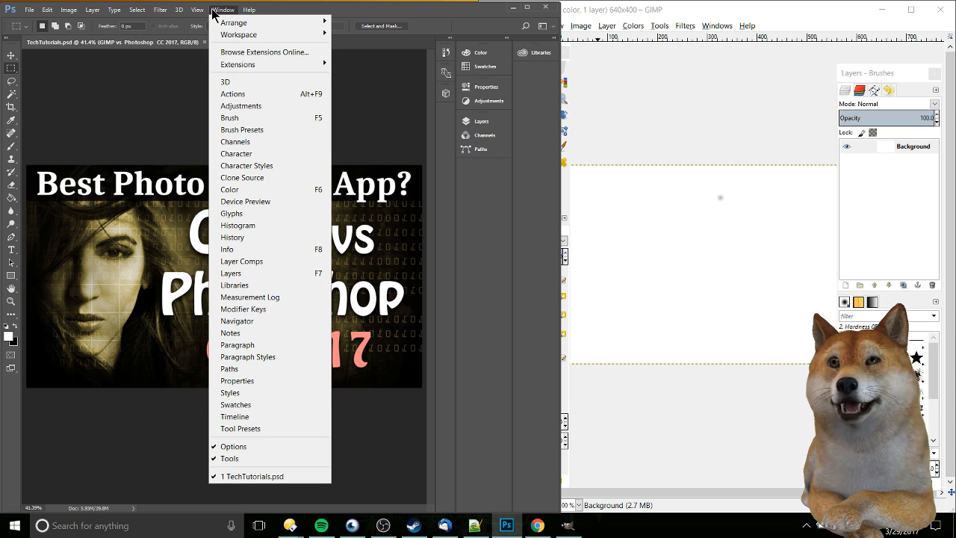
mouse_move(270, 442)
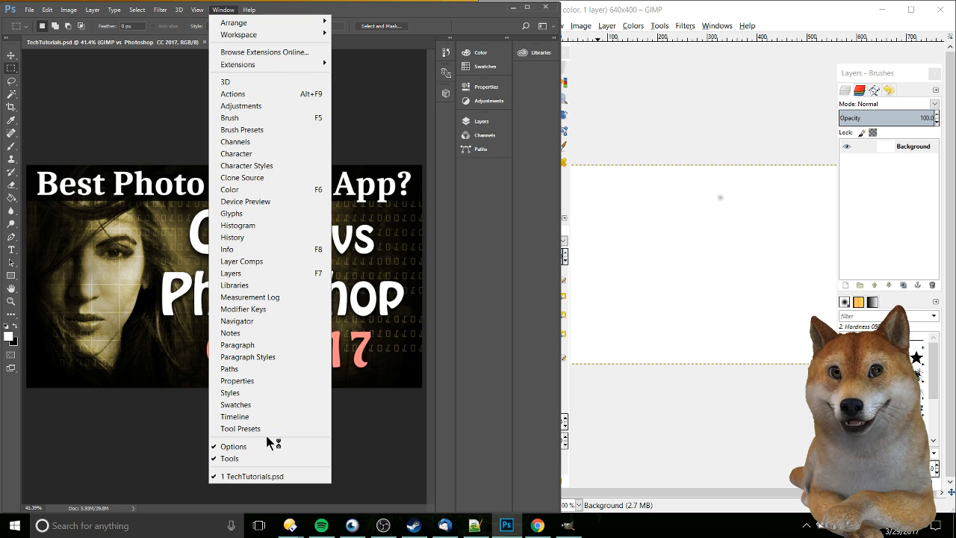
mouse_move(261, 187)
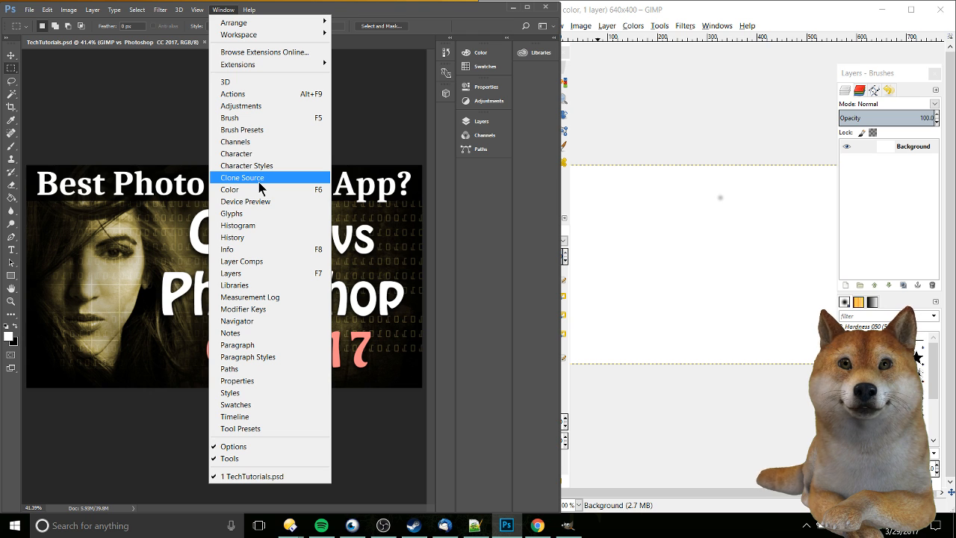
left_click(715, 25)
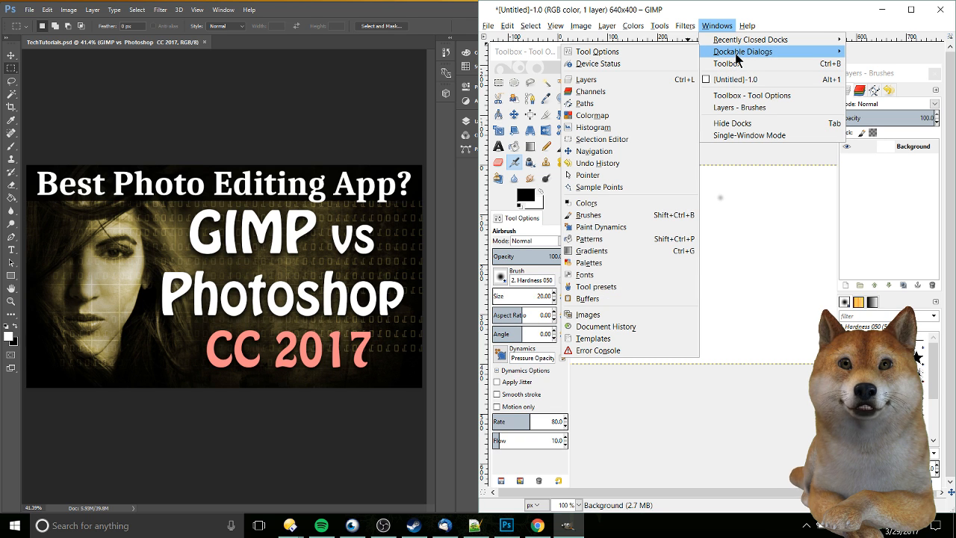
left_click(555, 25)
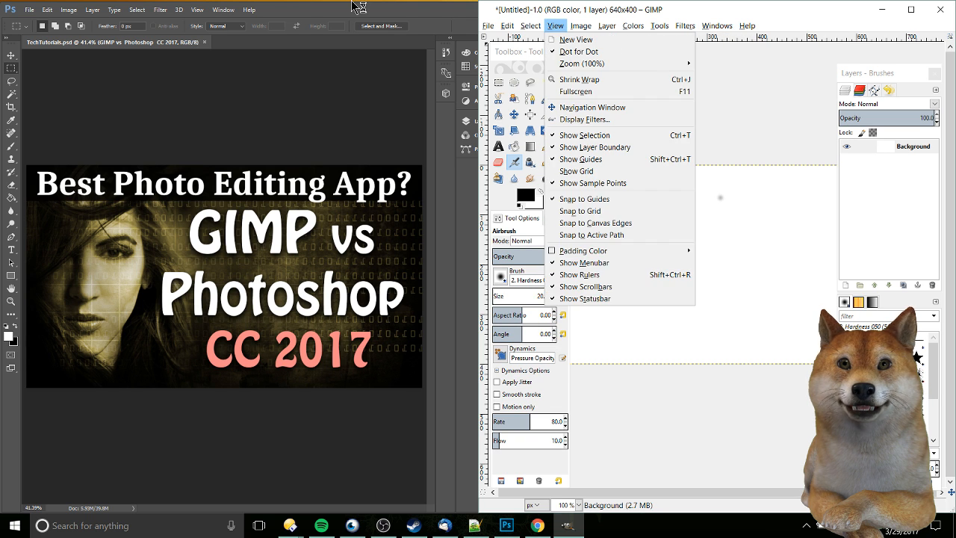
left_click(224, 9)
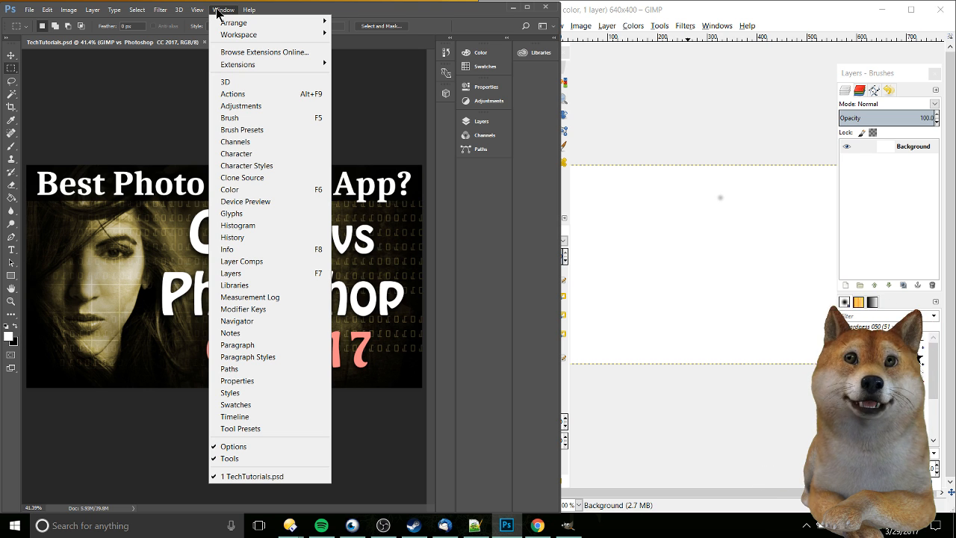
mouse_move(281, 230)
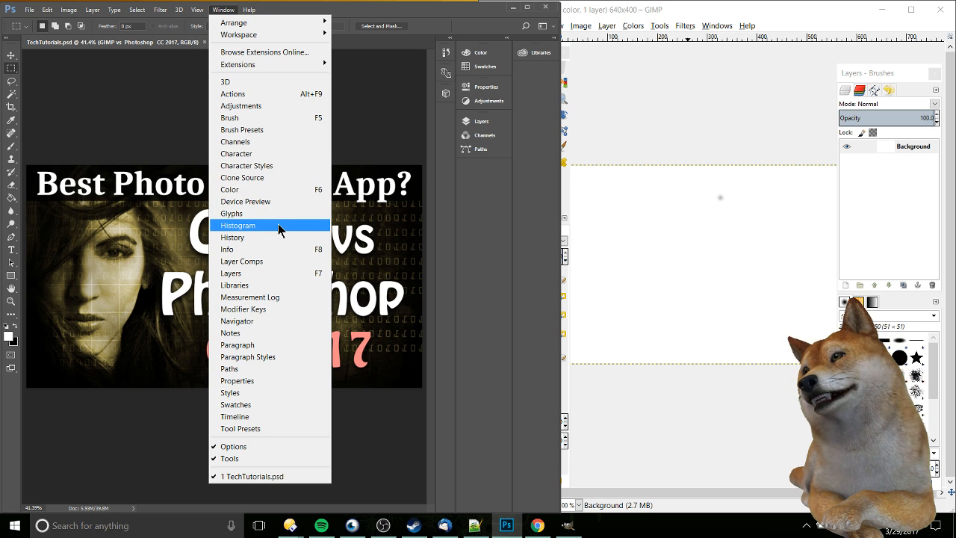
mouse_move(280, 215)
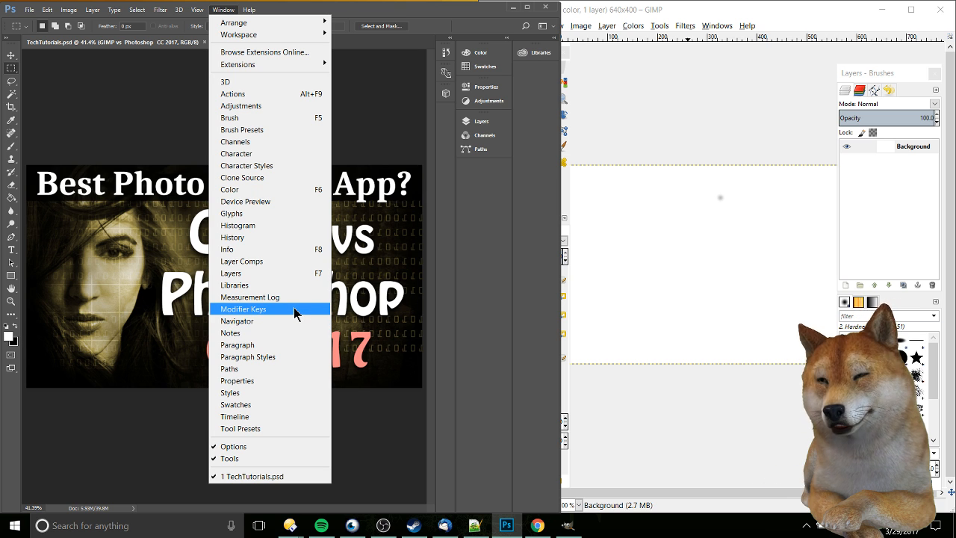
mouse_move(436, 309)
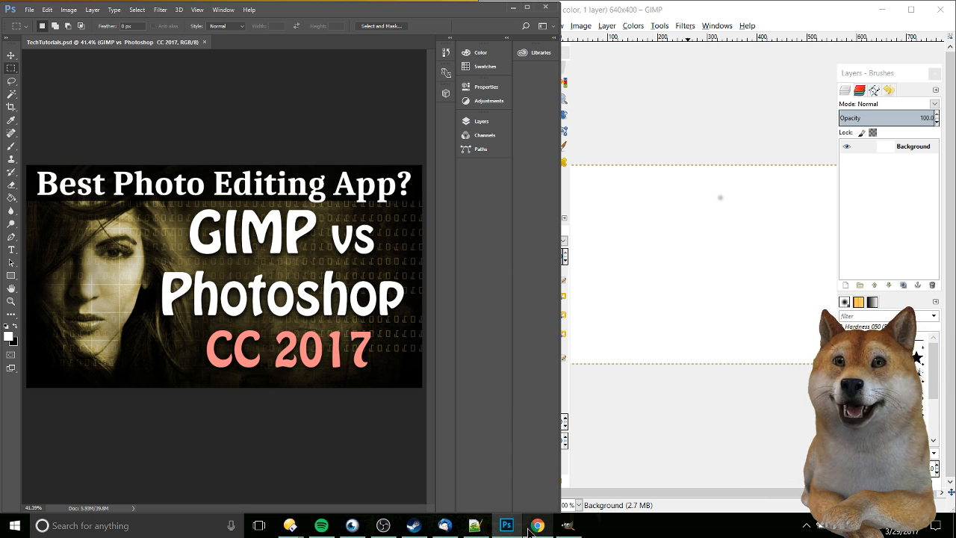
- Switch between the Chris' Tutorials blog post and the app windows, ending on the blog
left_click(538, 525)
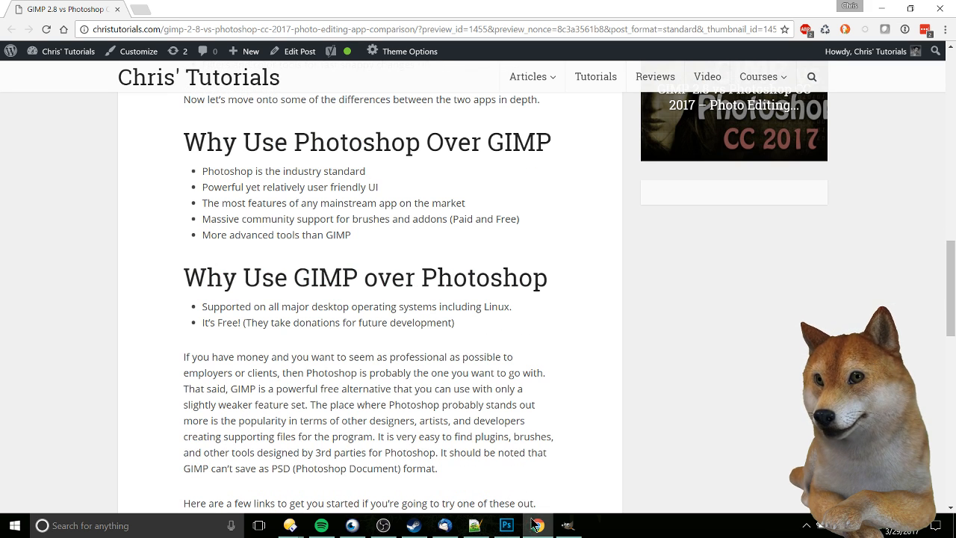
mouse_move(534, 526)
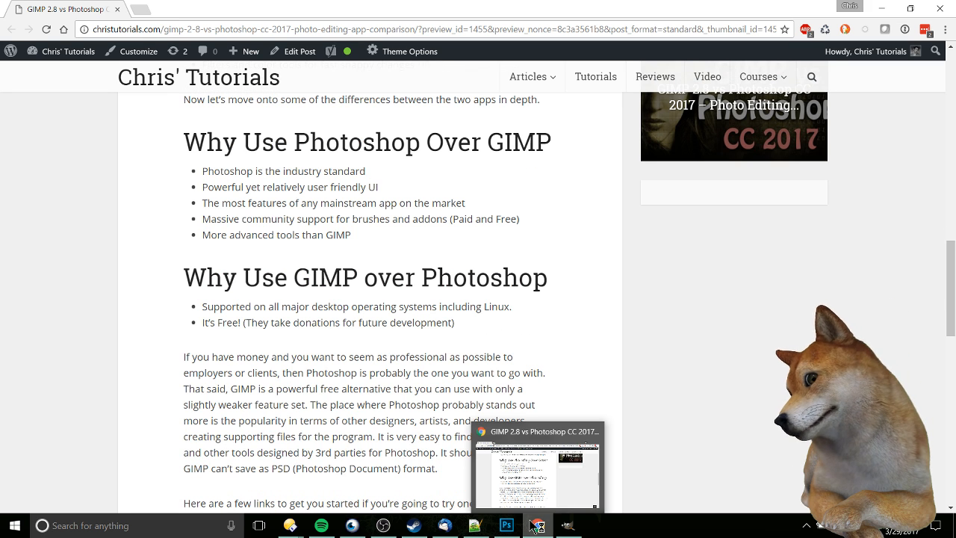
left_click(536, 475)
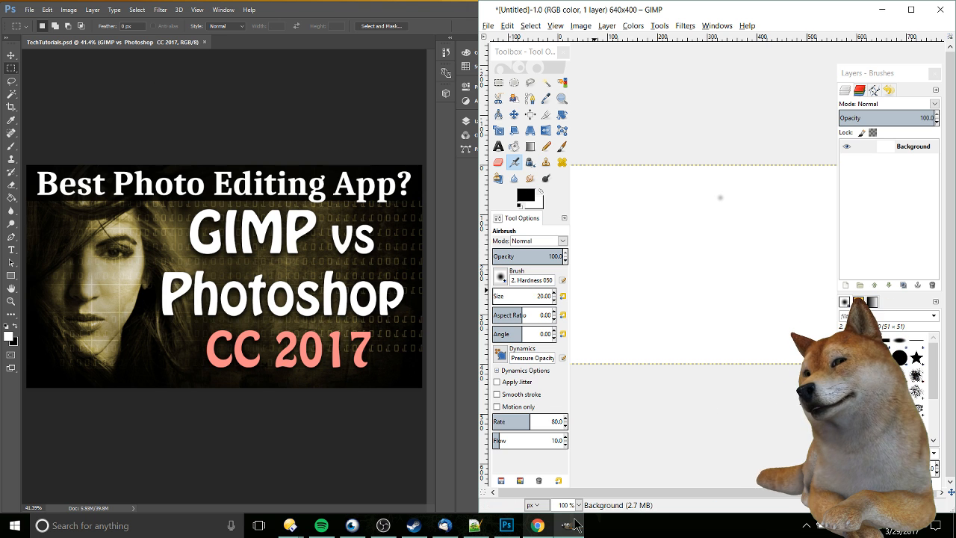
mouse_move(690, 140)
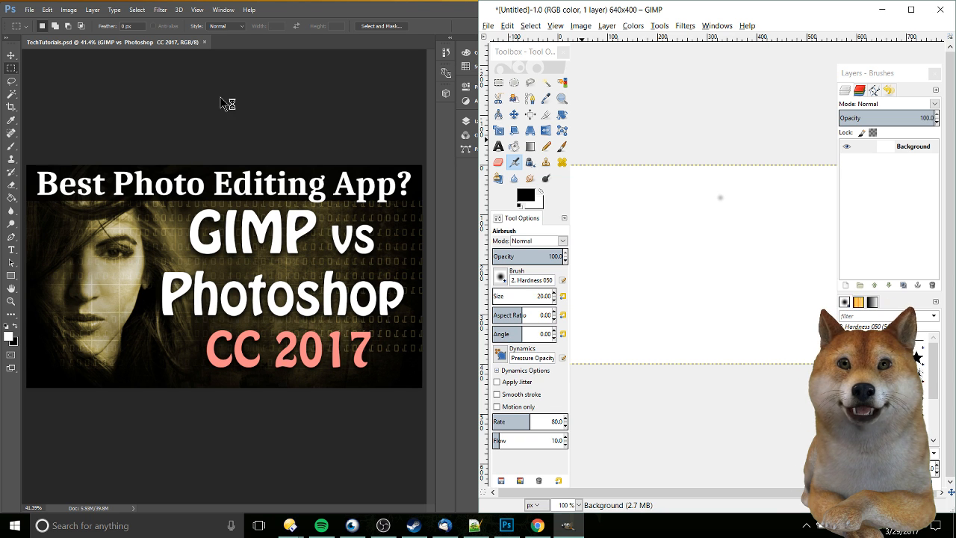
mouse_move(223, 103)
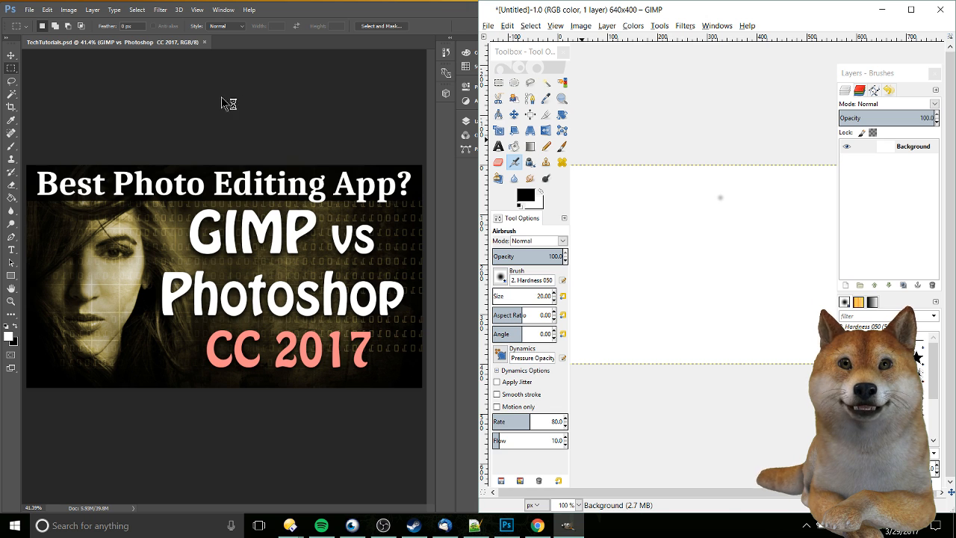
mouse_move(626, 94)
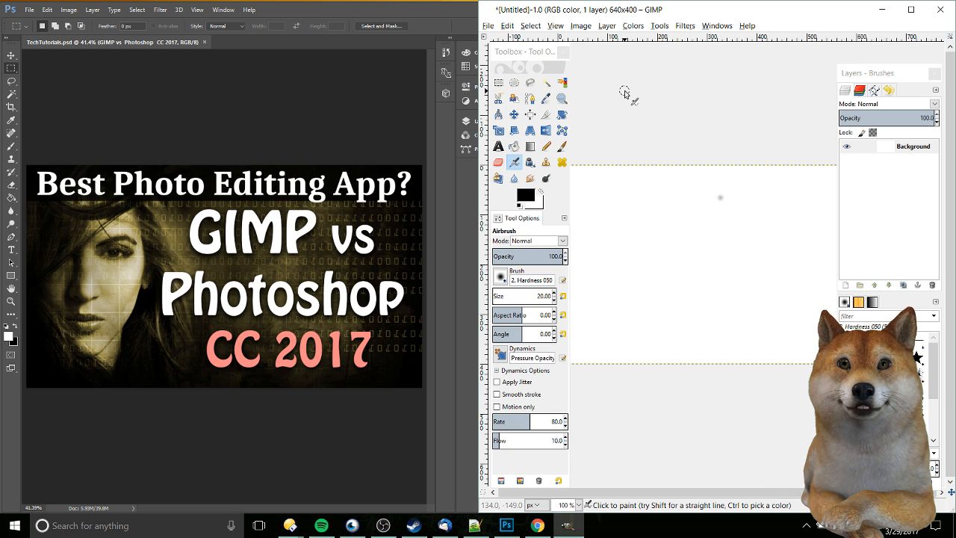
mouse_move(681, 78)
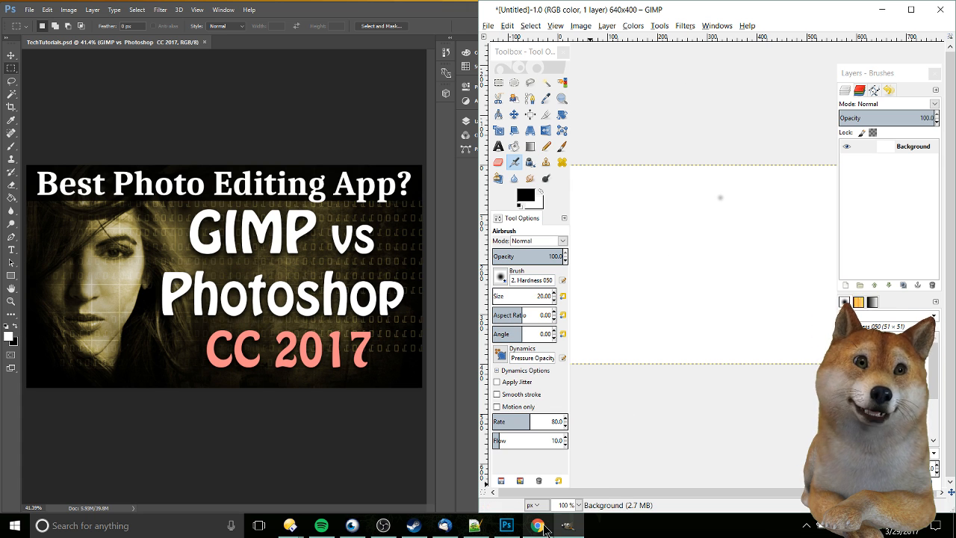
left_click(538, 526)
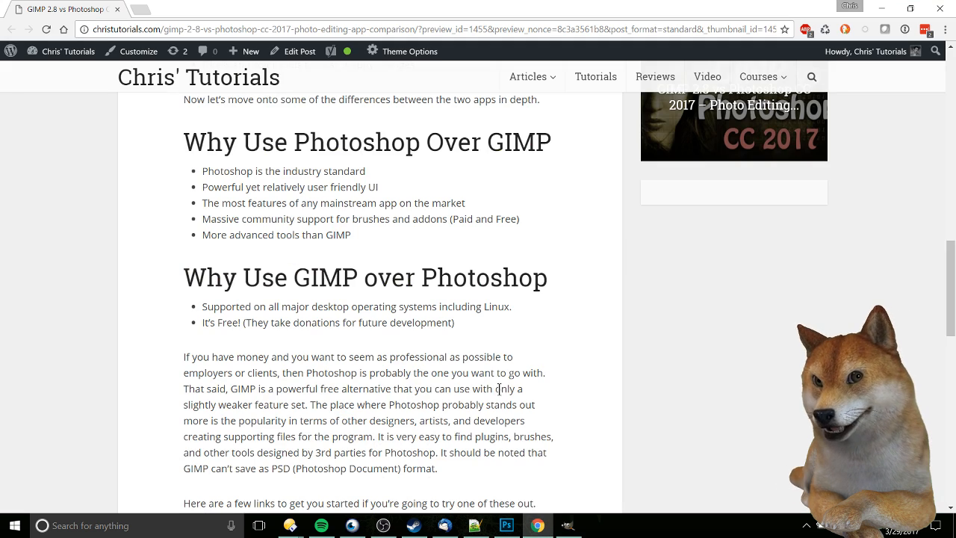
- Scroll the blog post up to the 'Why Use' Photoshop and GIMP sections
scroll("up", 3)
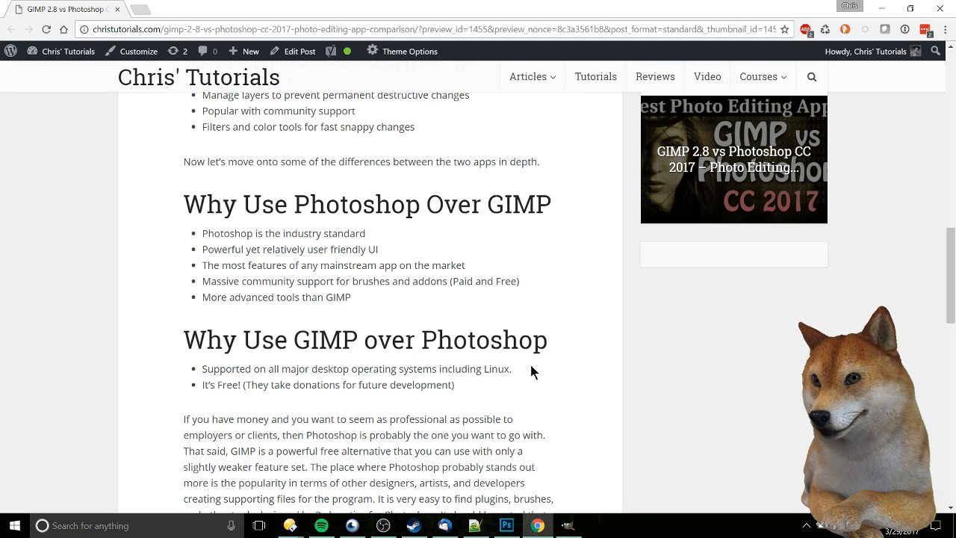
scroll("up", 3)
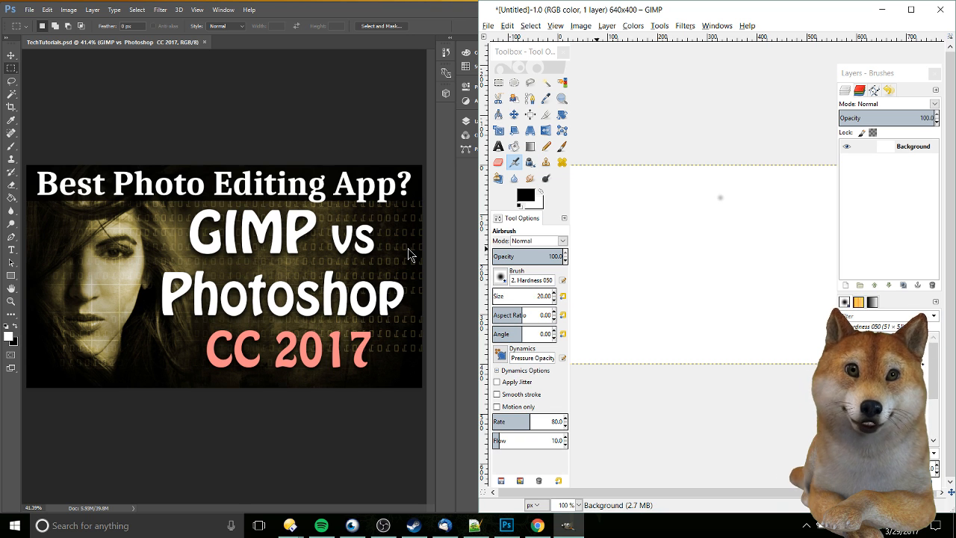
mouse_move(436, 242)
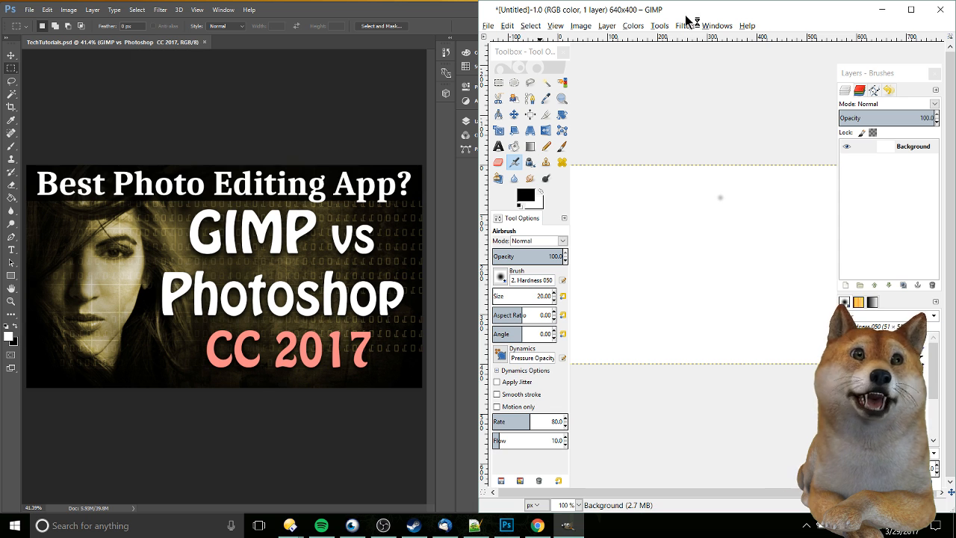
left_click(684, 25)
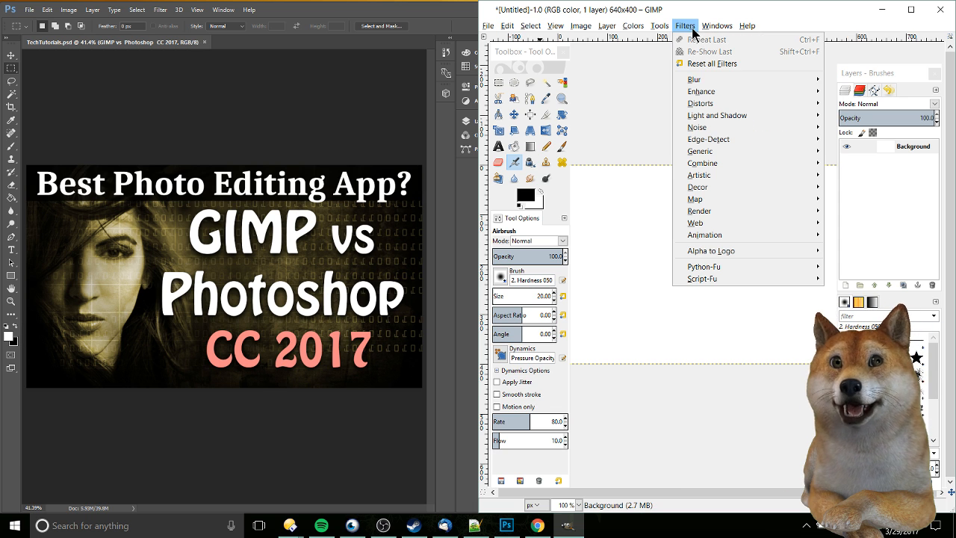
left_click(660, 25)
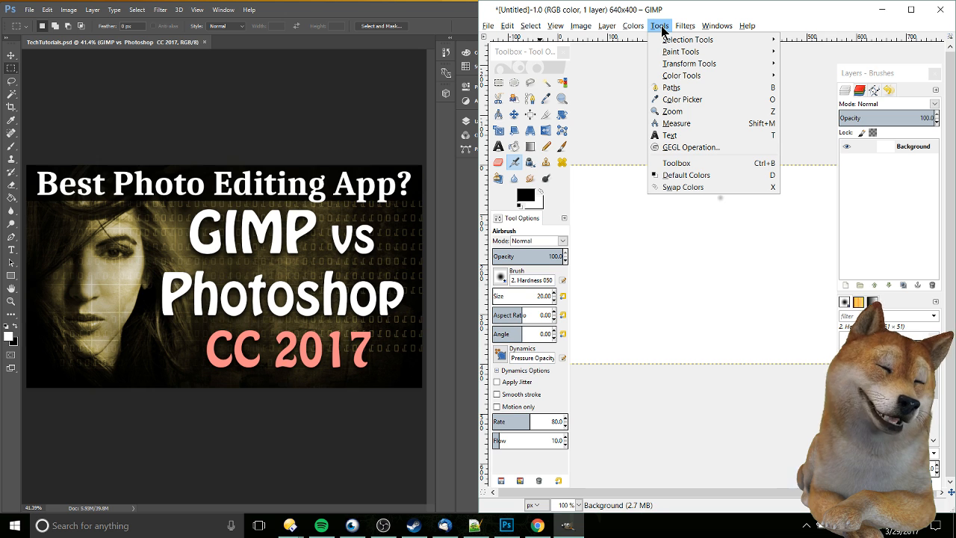
mouse_move(663, 32)
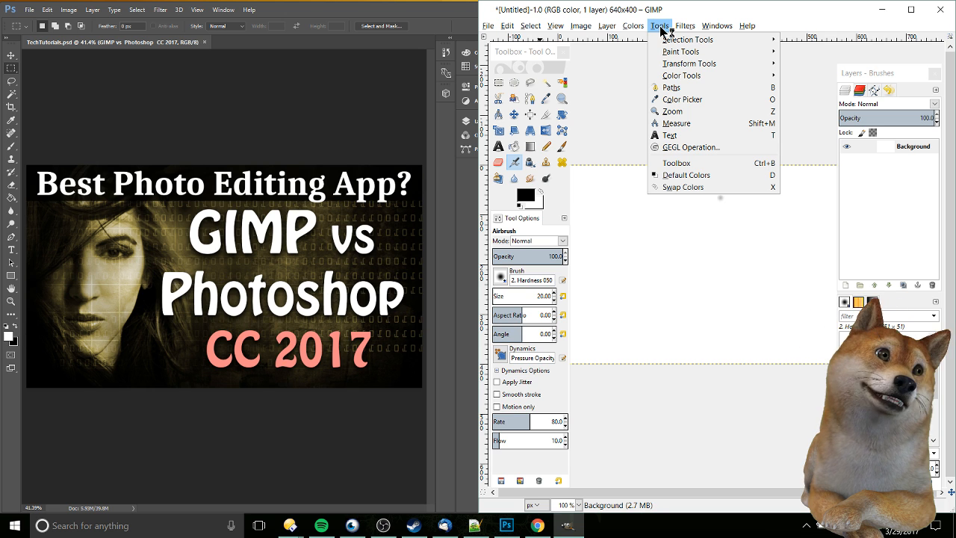
left_click(717, 25)
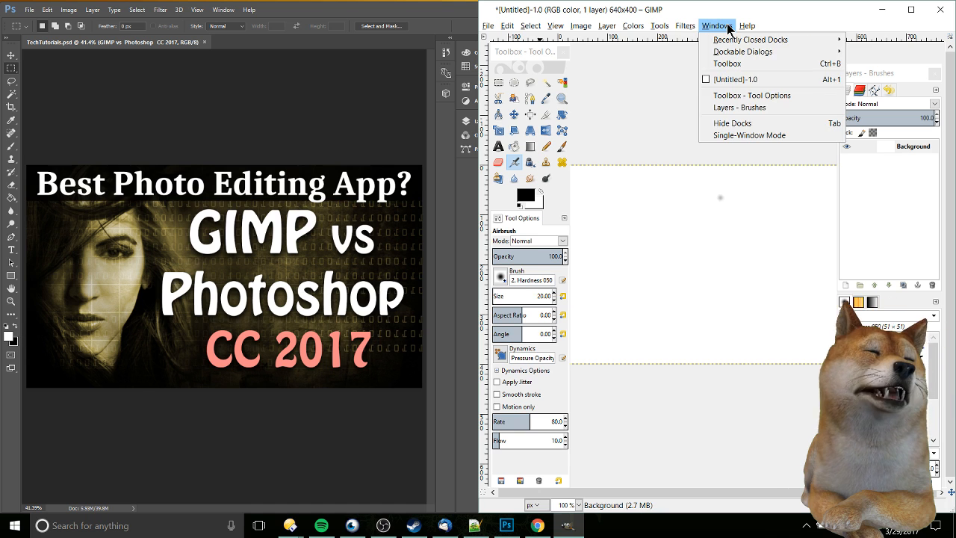
left_click(633, 26)
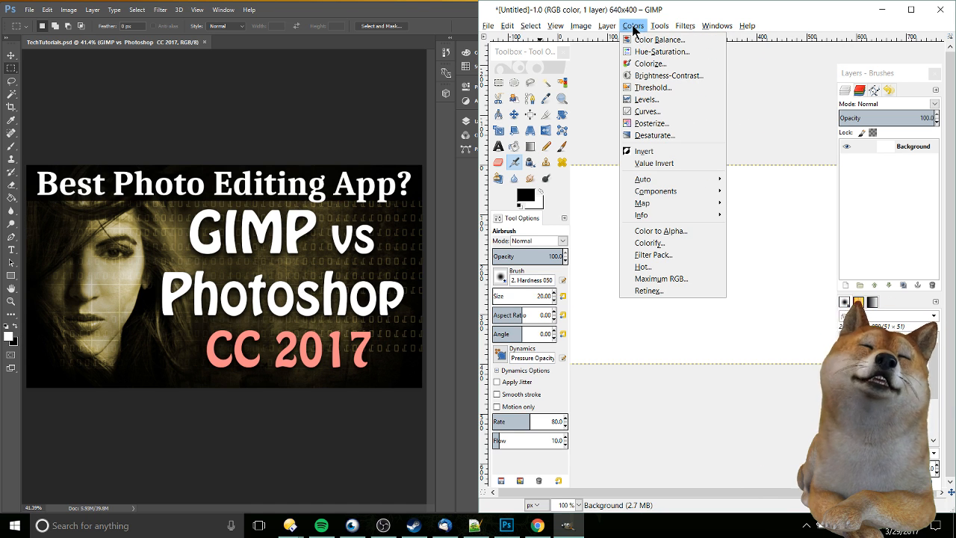
left_click(633, 24)
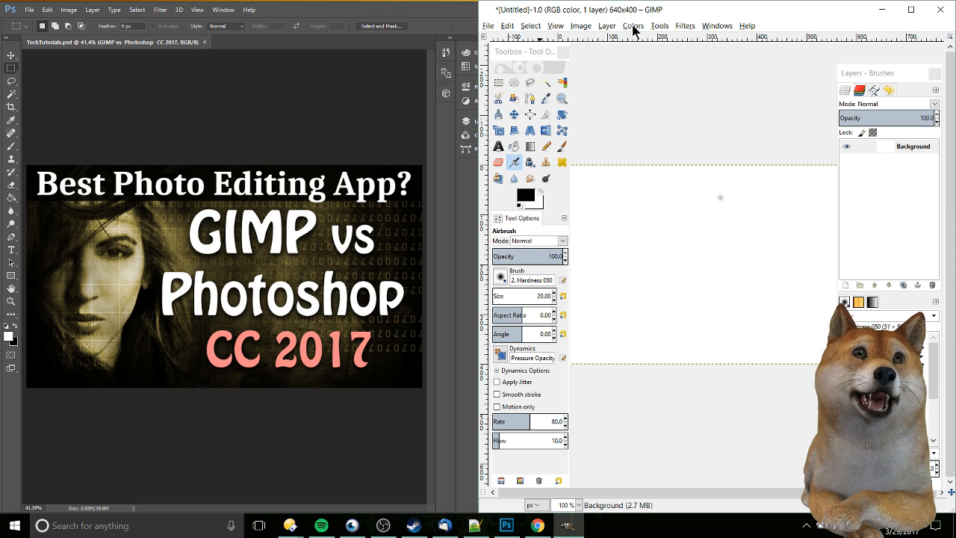
left_click(717, 26)
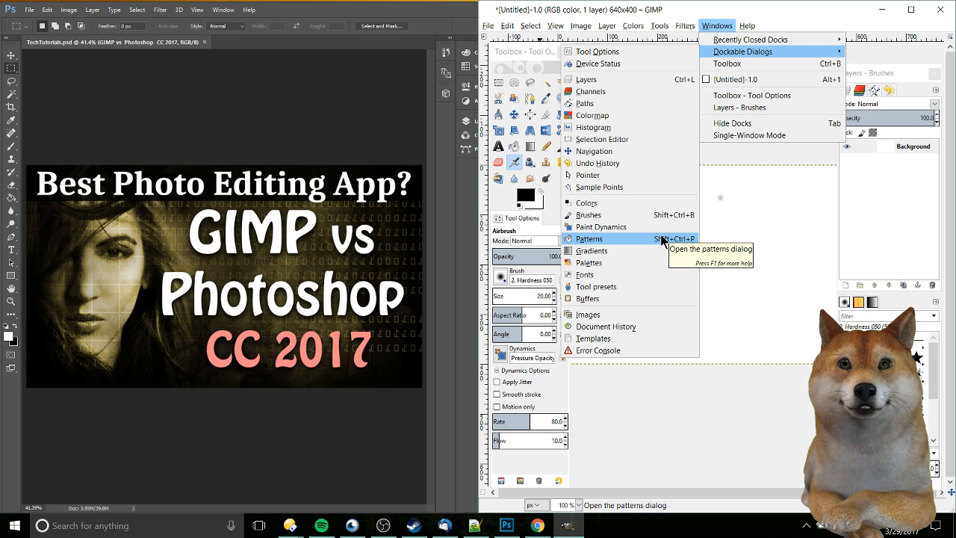
mouse_move(805, 272)
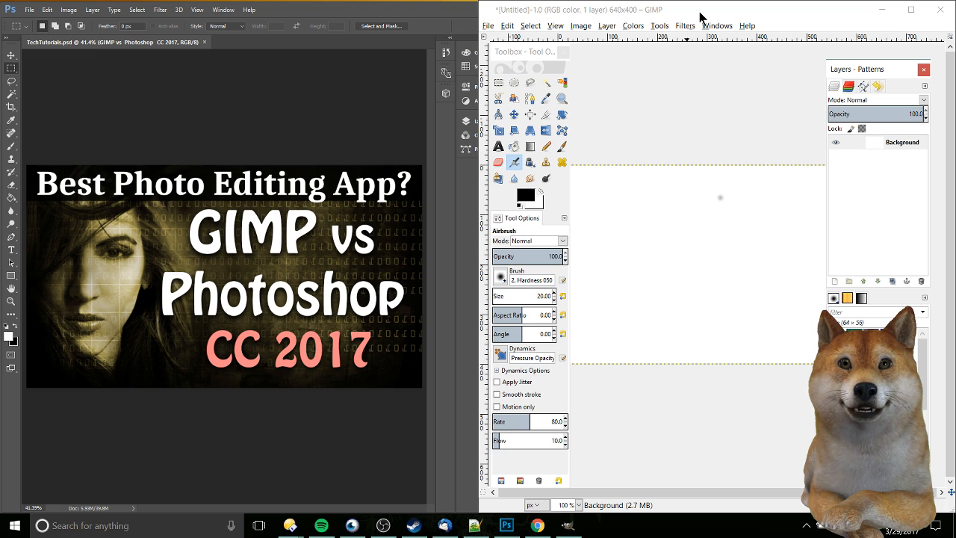
- Bring the Photoshop window forward to show its labelled panel column
left_click(439, 15)
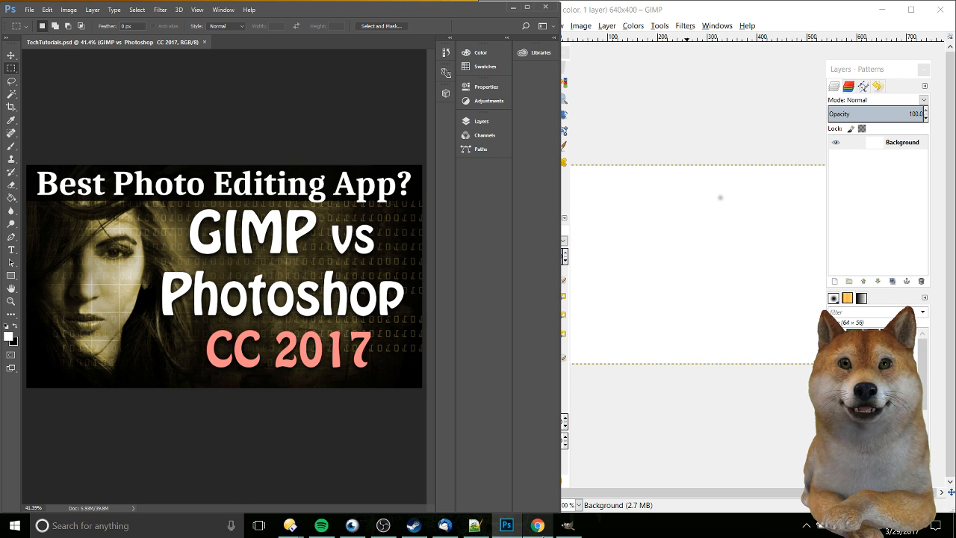
- Show the blog's GIMP-over-Photoshop reasons and closing paragraph, then return to both app windows
left_click(538, 525)
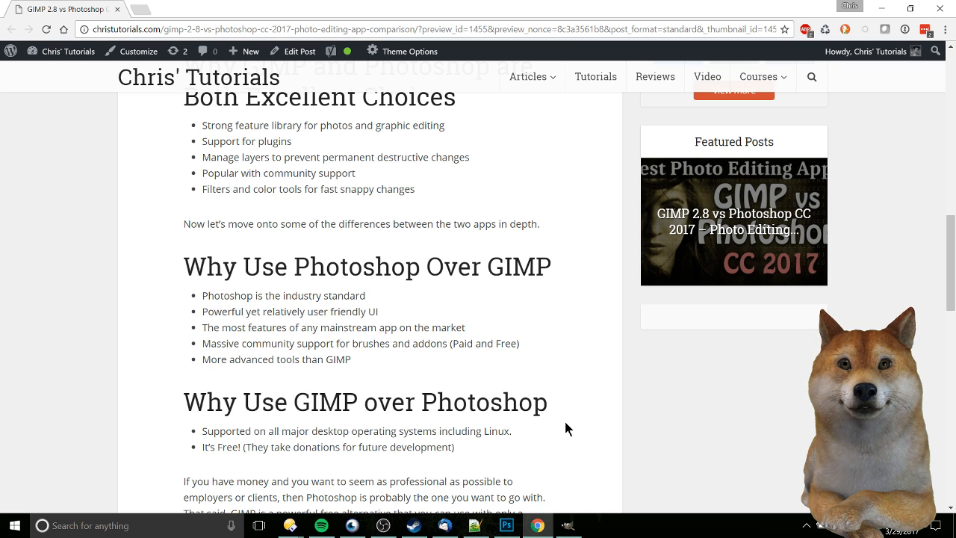
scroll("down", 3)
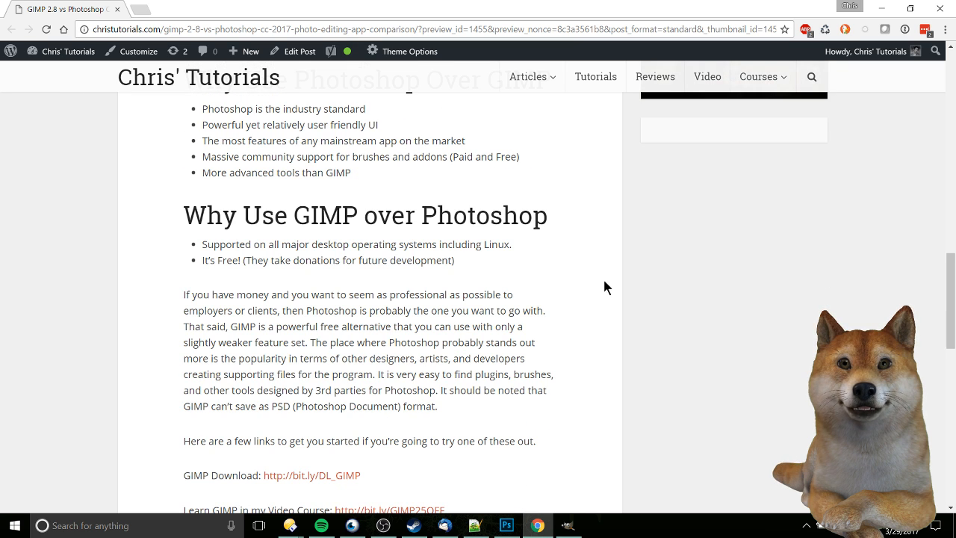
left_click(506, 526)
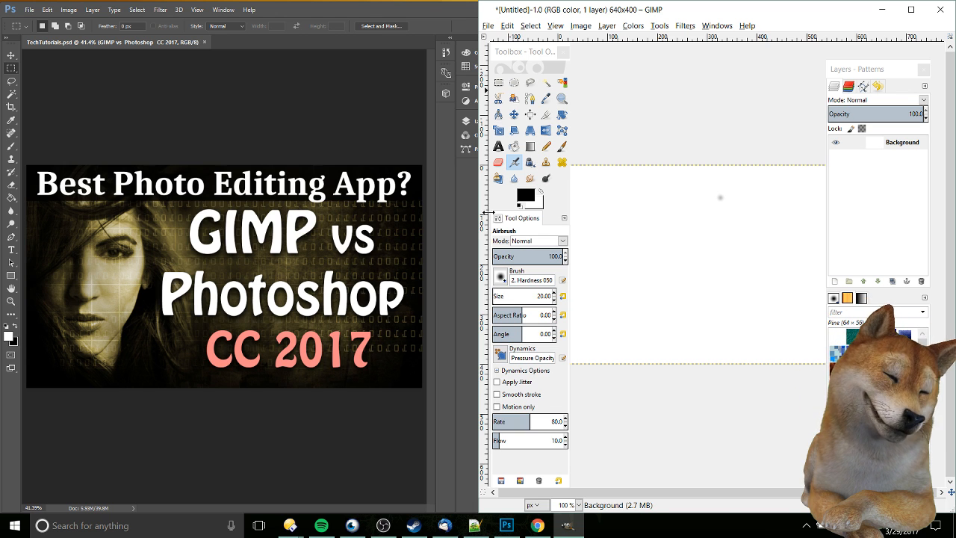
mouse_move(685, 376)
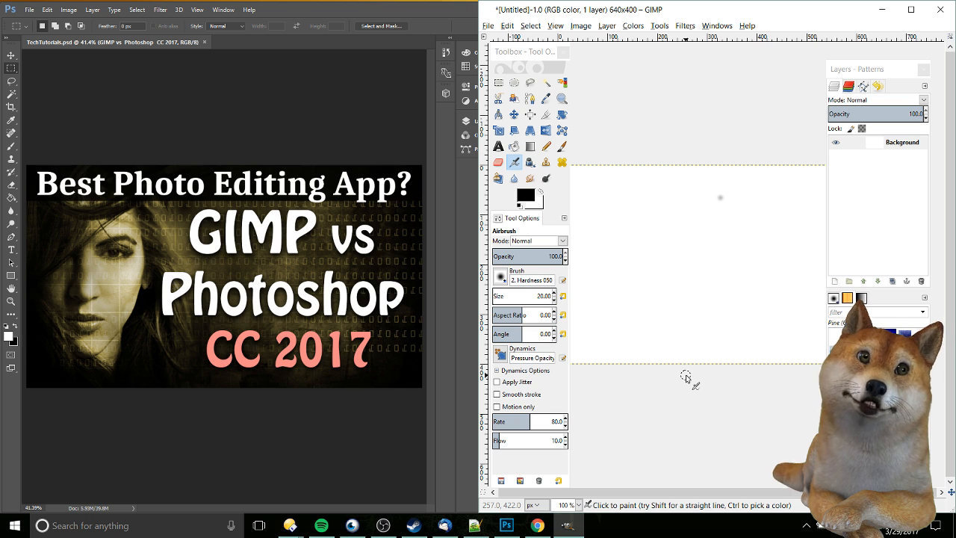
mouse_move(530, 99)
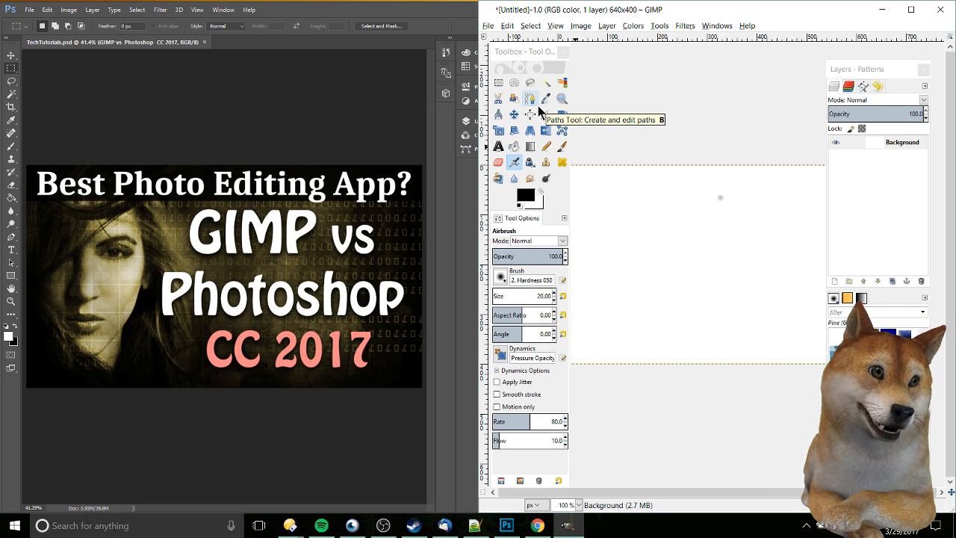
mouse_move(547, 140)
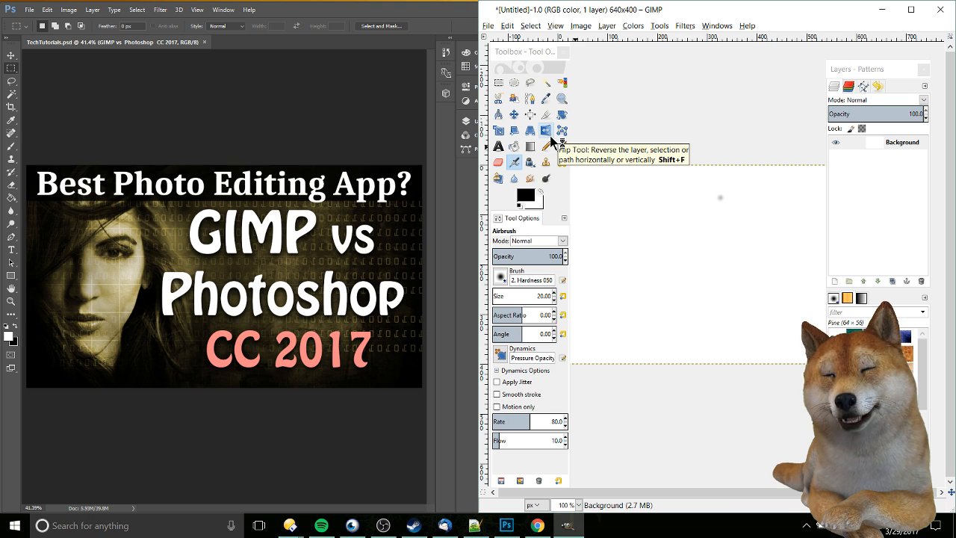
mouse_move(675, 316)
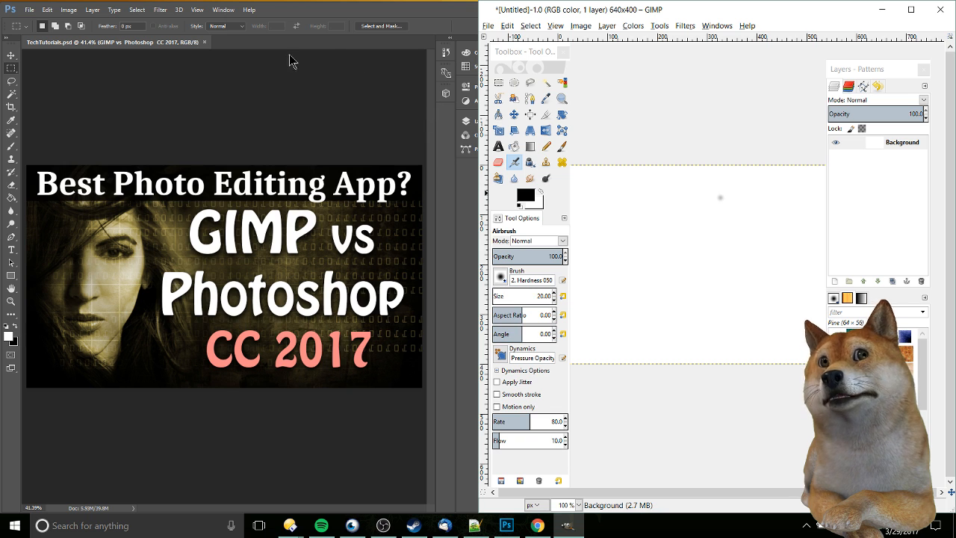
mouse_move(269, 114)
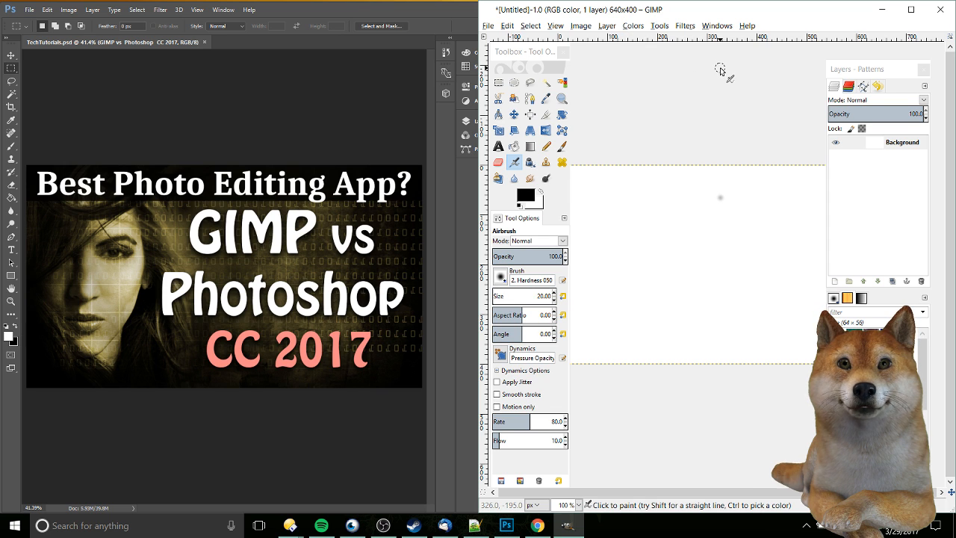
mouse_move(720, 102)
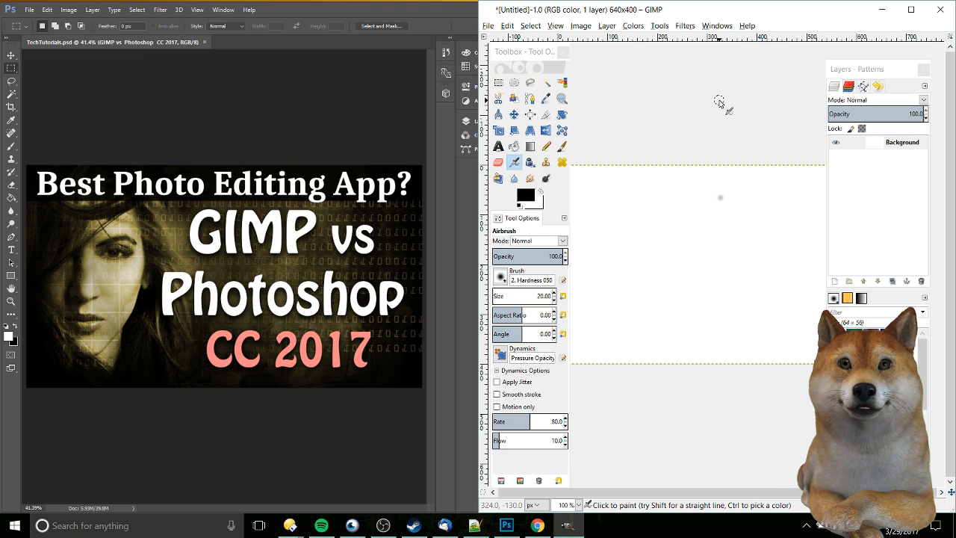